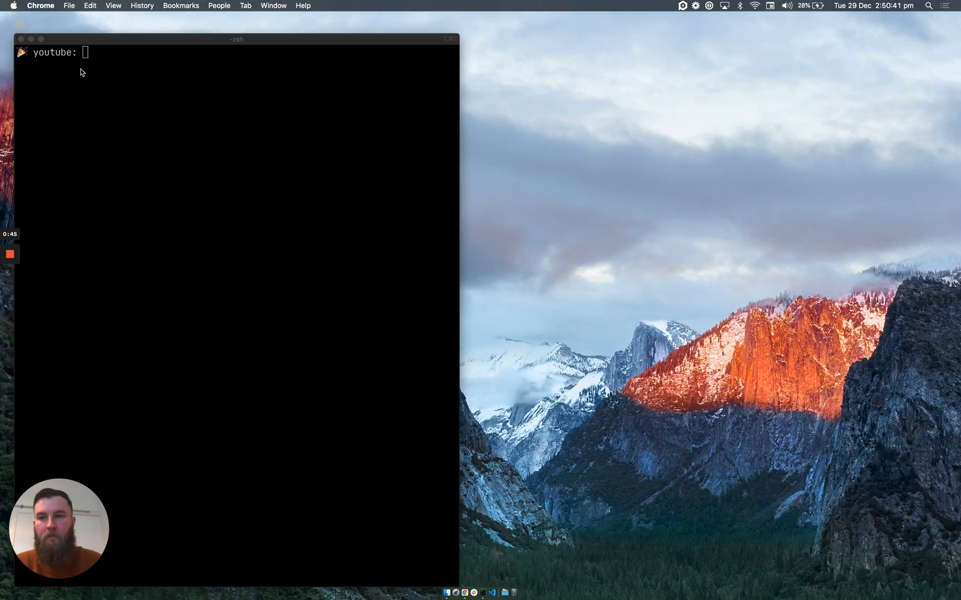
- Enter 'npx playwright-cli codegen wikipedia.org' at the iTerm2 shell prompt
click(238, 155)
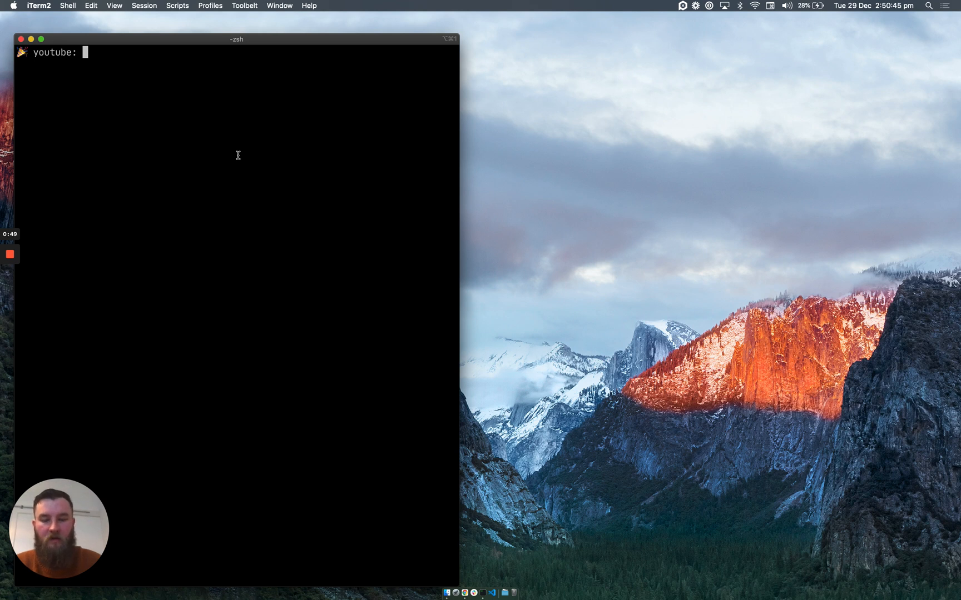
text(npx playwright-cli codegen wikipedia.org)
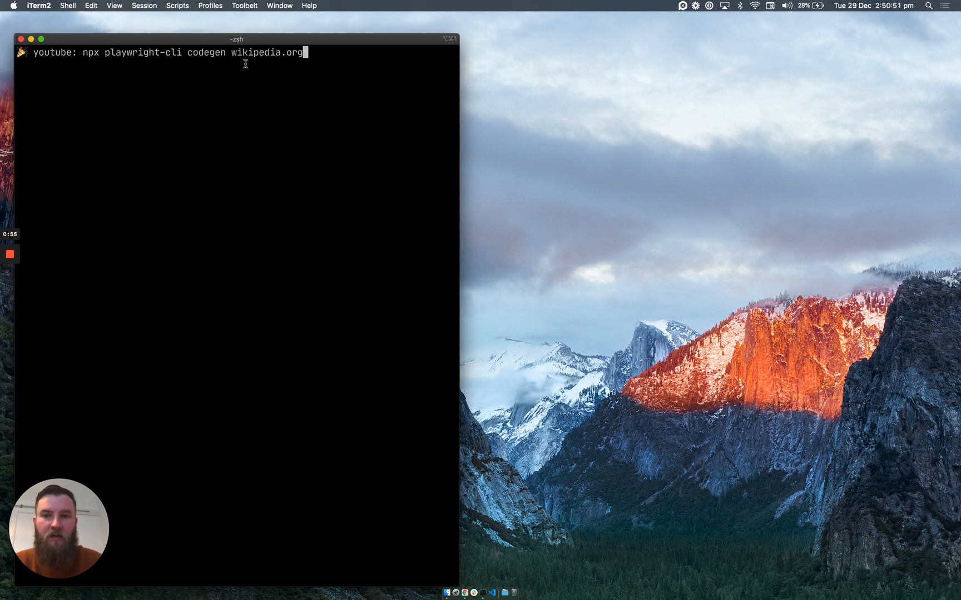
mouse_move(345, 75)
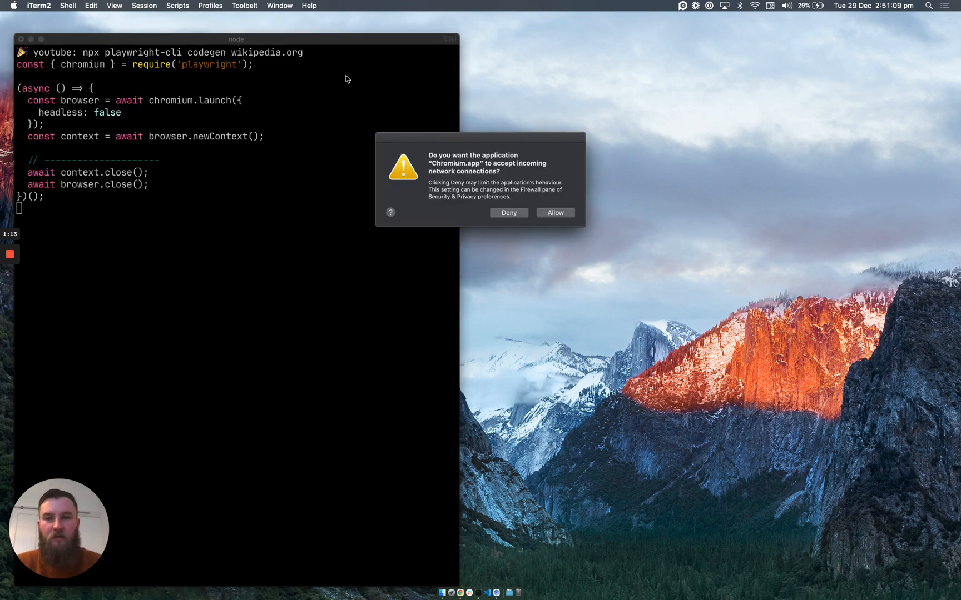
- Allow Chromium network connections so the recorder loads the Wikipedia portal
click(554, 213)
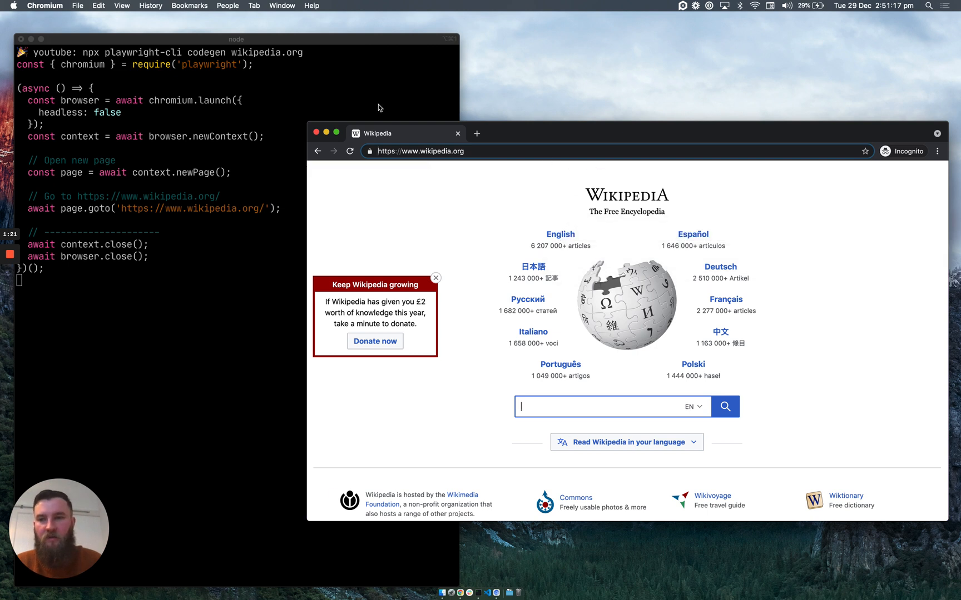
mouse_move(174, 216)
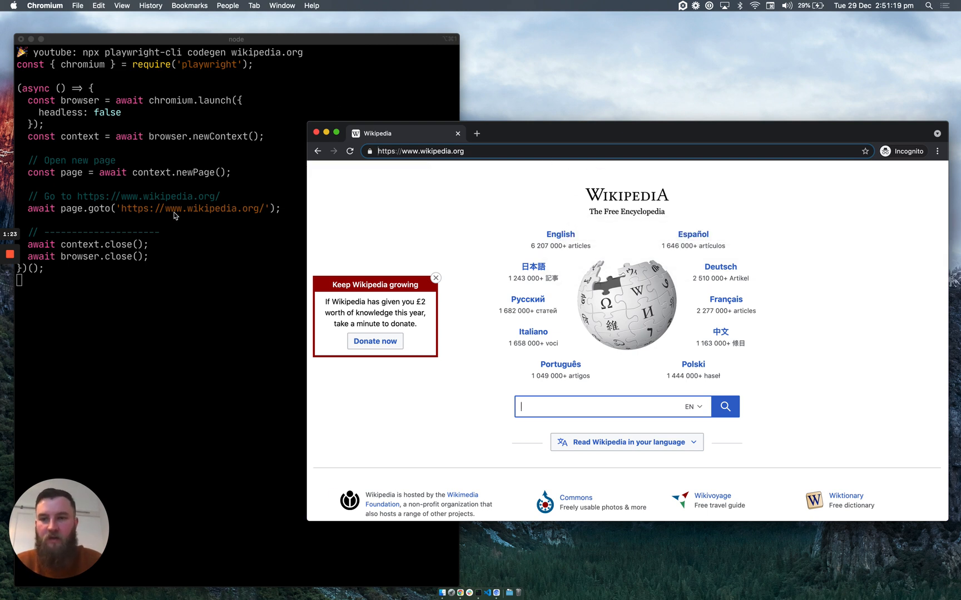
mouse_move(455, 189)
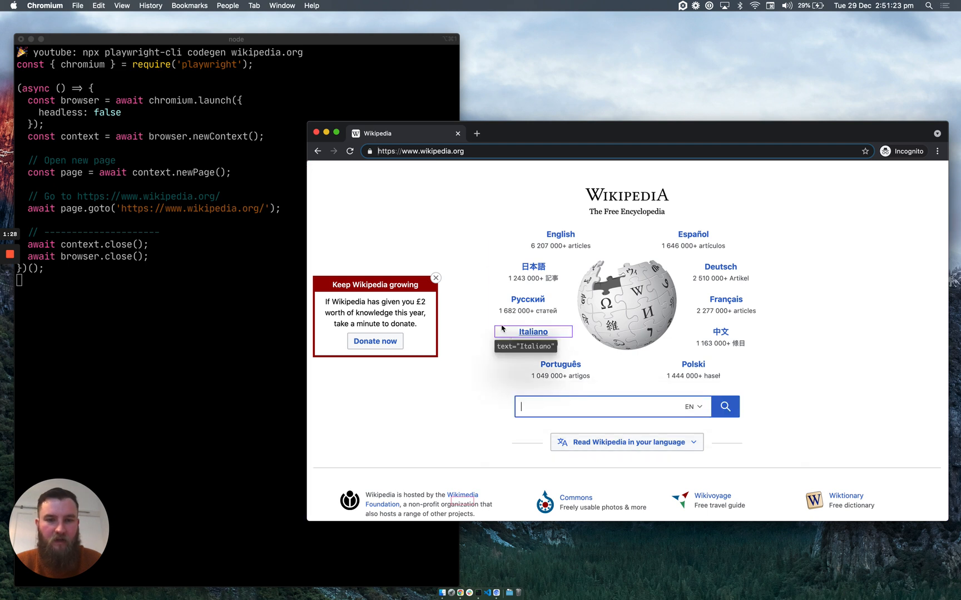
mouse_move(559, 246)
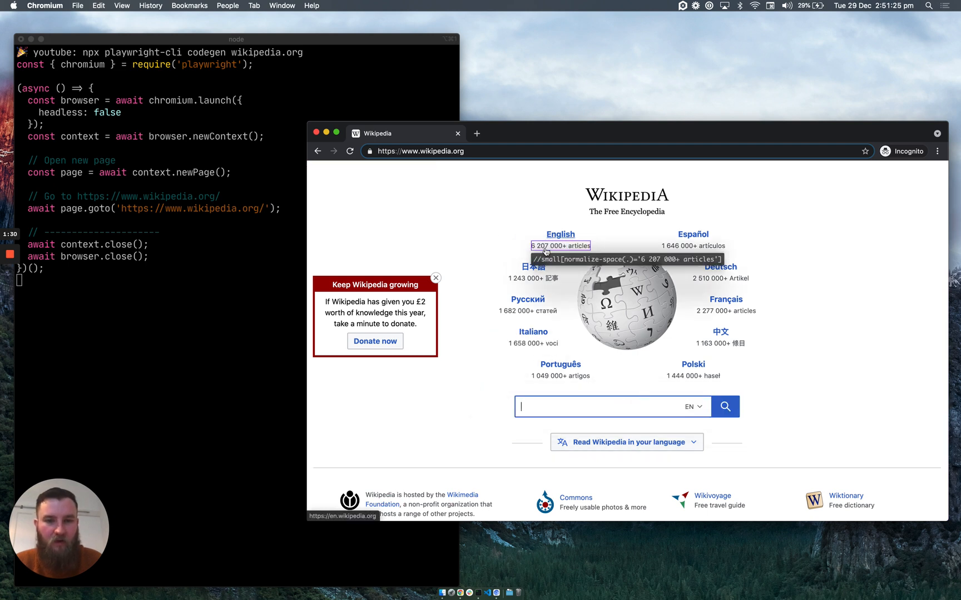
mouse_move(533, 331)
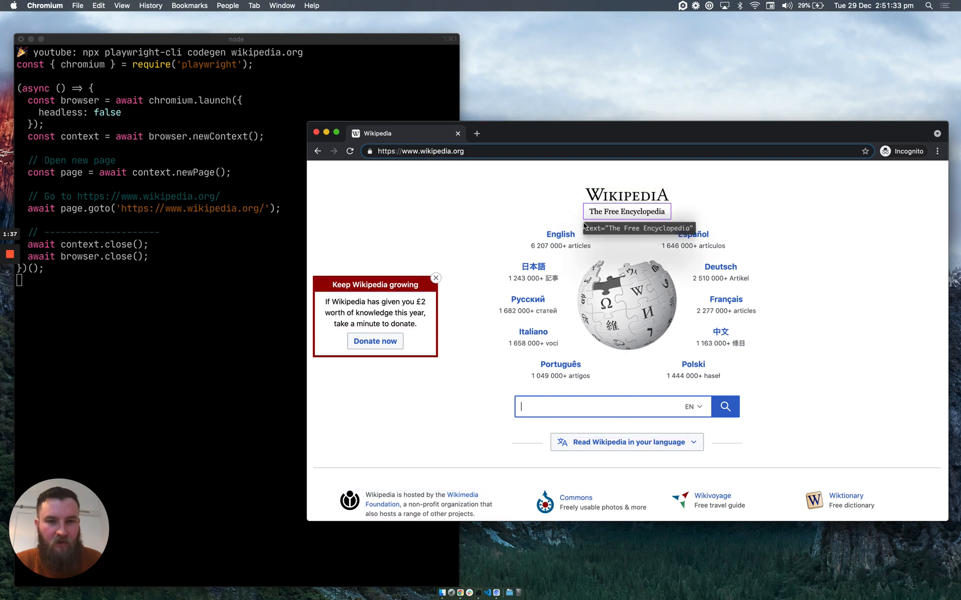
mouse_move(580, 330)
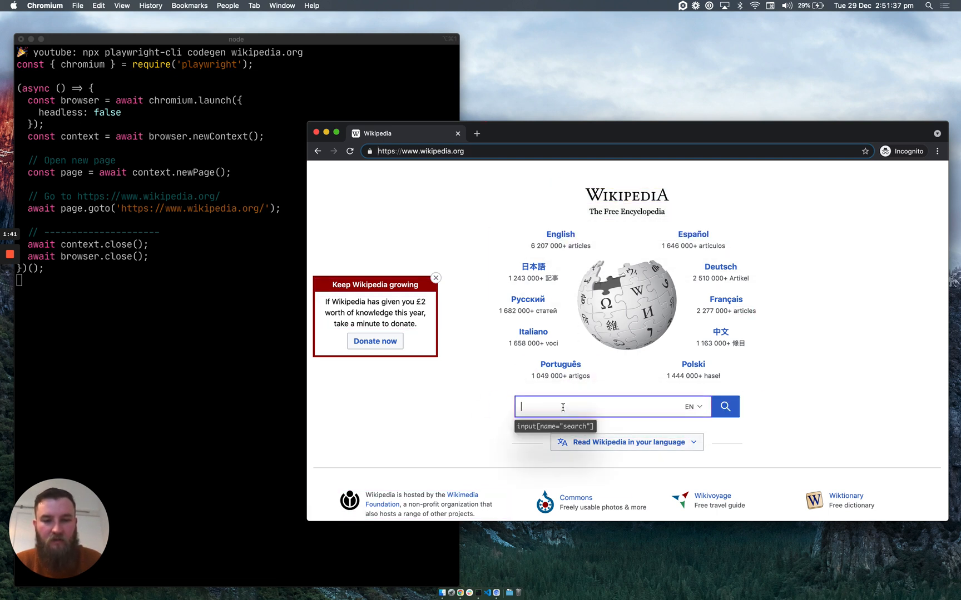
- Search Wikipedia for 'automation' and open the Automation article
text(a)
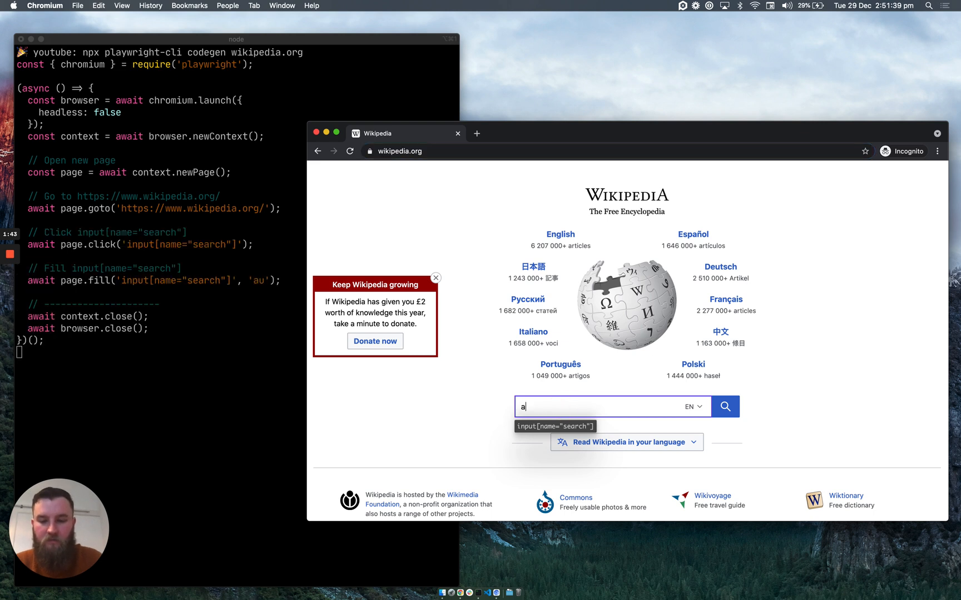
text(automation)
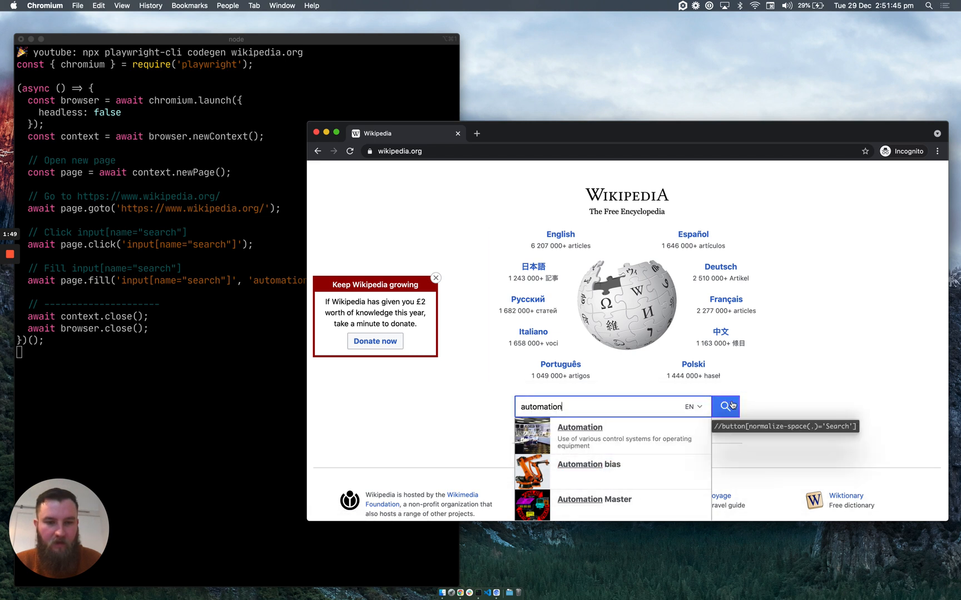
click(726, 406)
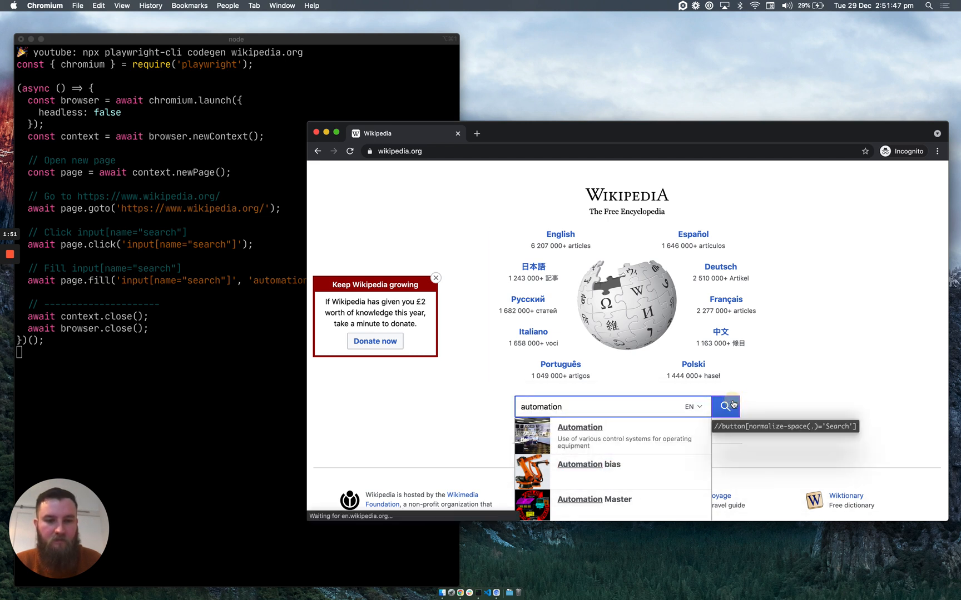
click(726, 406)
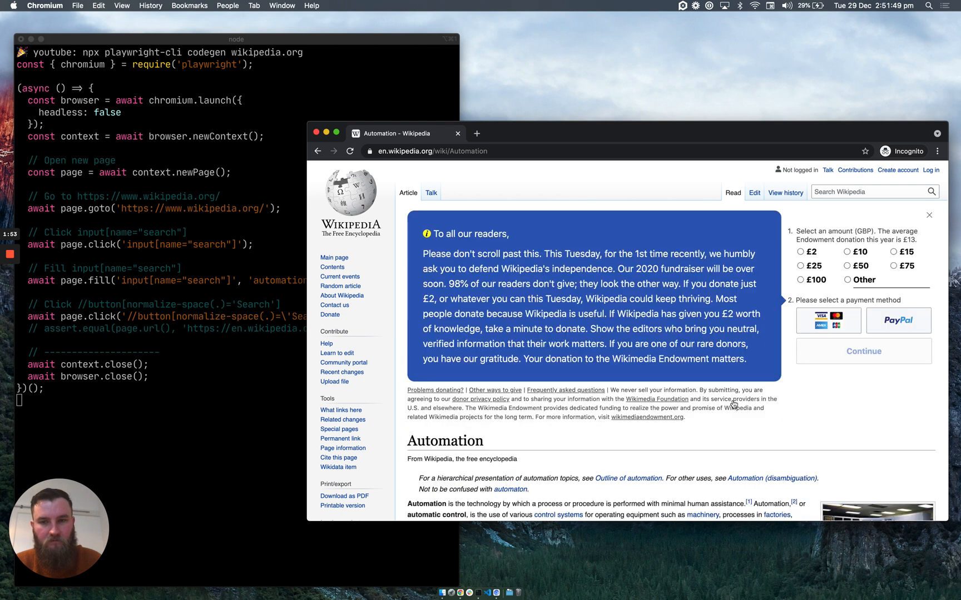
- Follow the Random article link to a random Wikipedia page
click(236, 39)
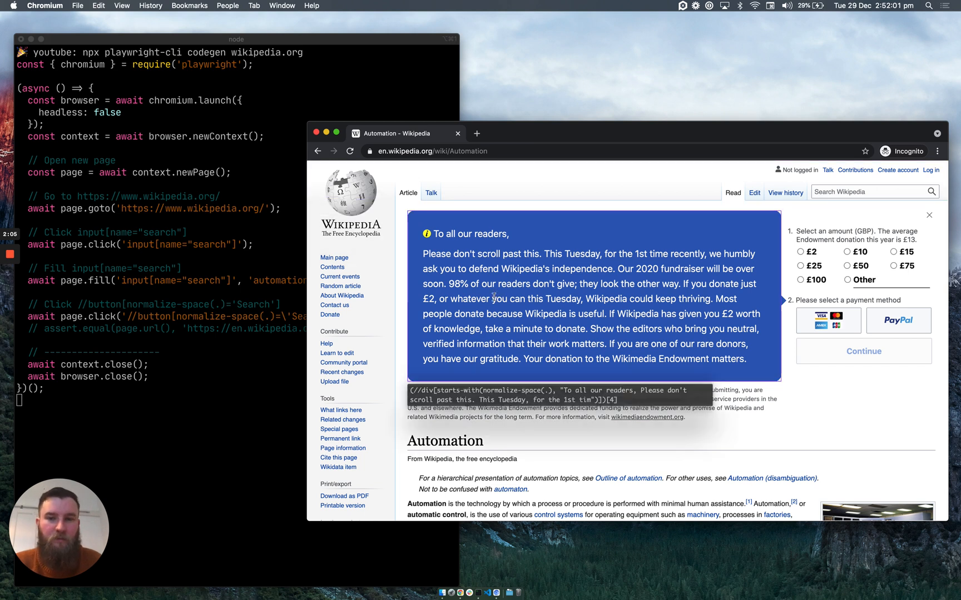
mouse_move(340, 277)
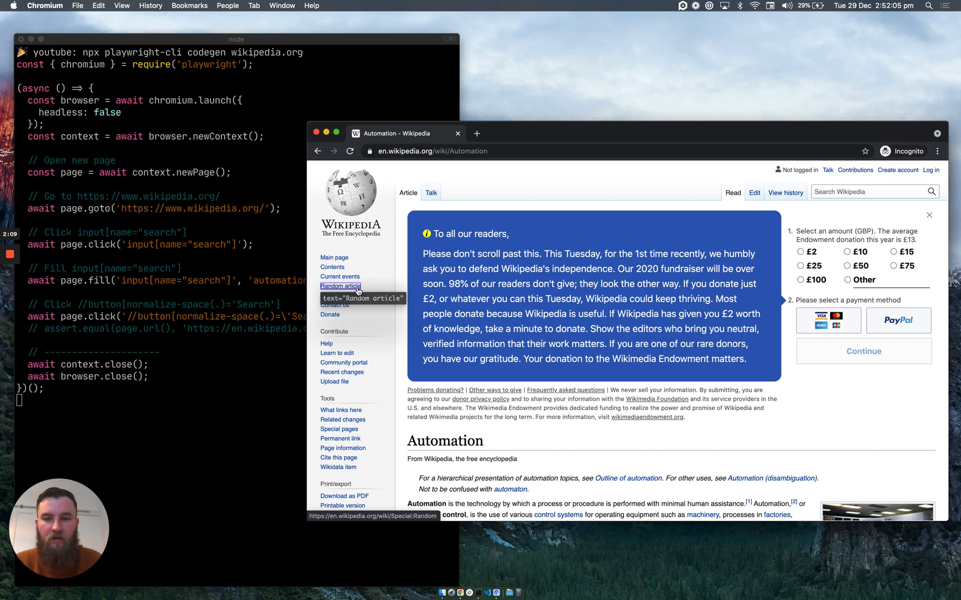
click(340, 286)
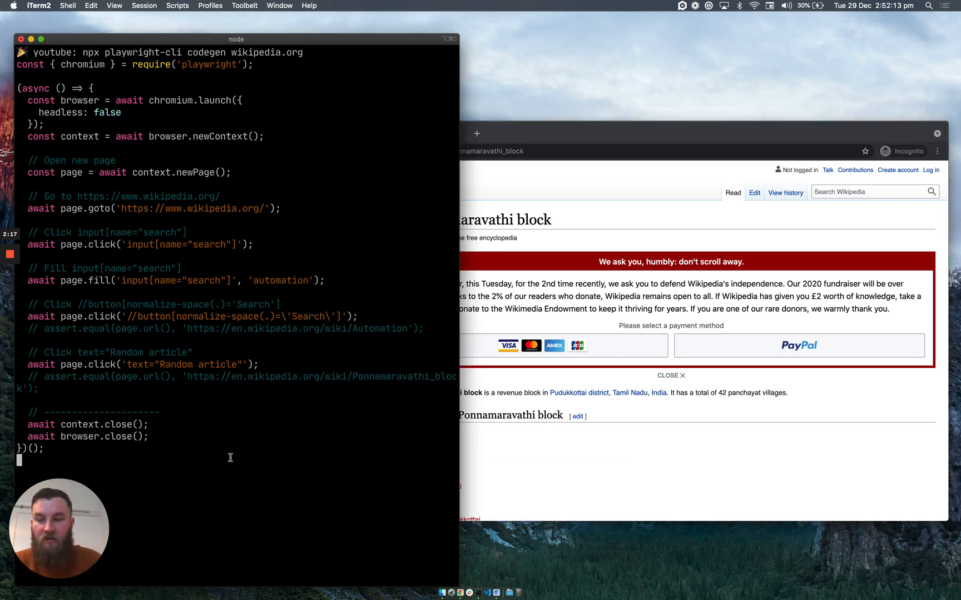
mouse_move(224, 455)
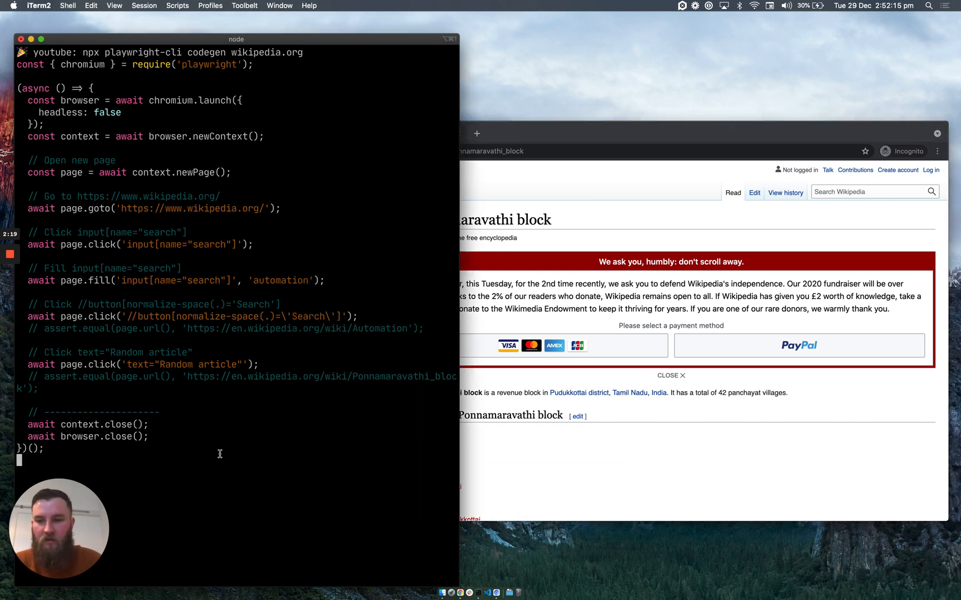
mouse_move(220, 454)
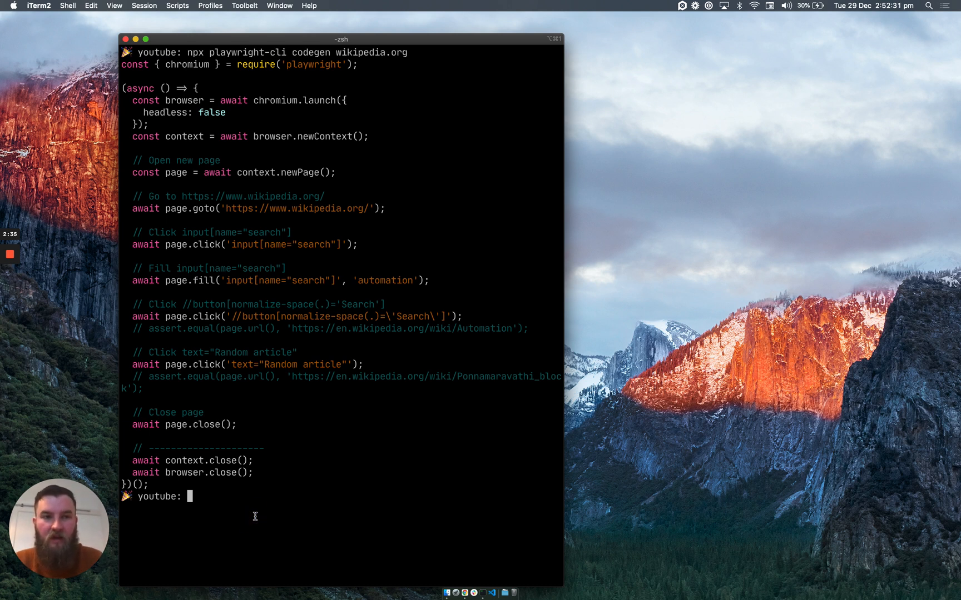
- Create and enter the playwright-cli-demo folder, then open it in VS Code with 'code .'
text(mkdir)
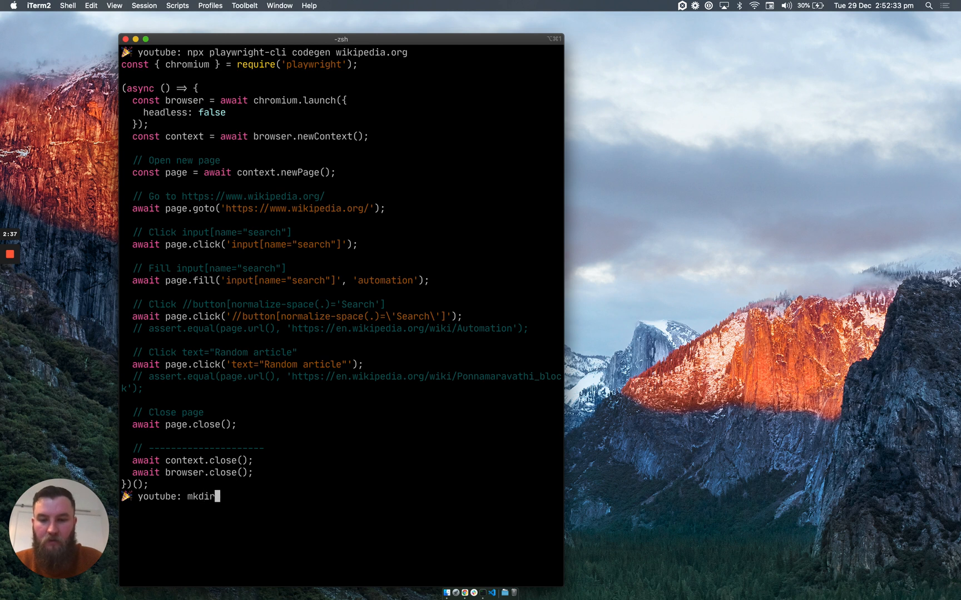
text(play)
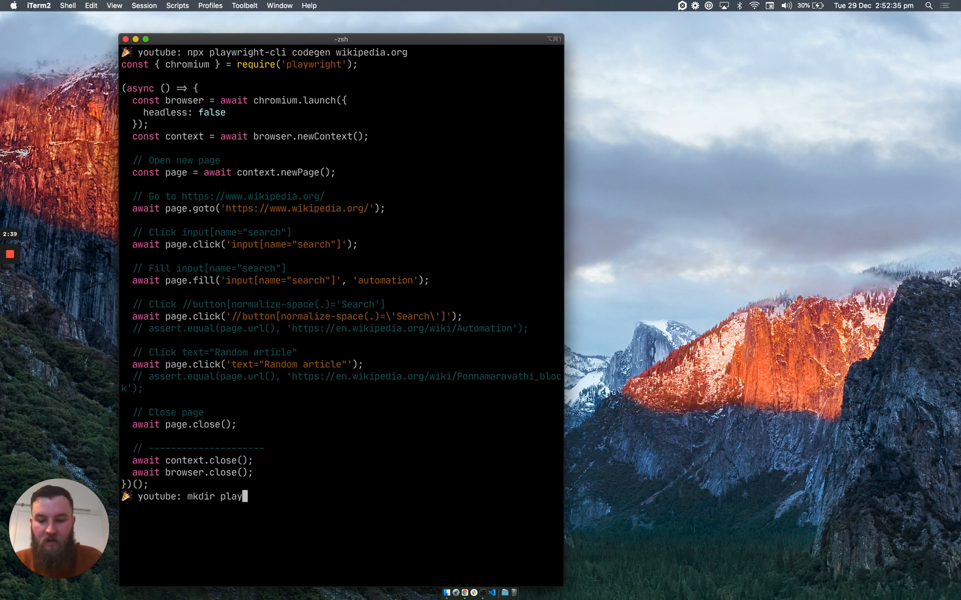
text(wright-cli)
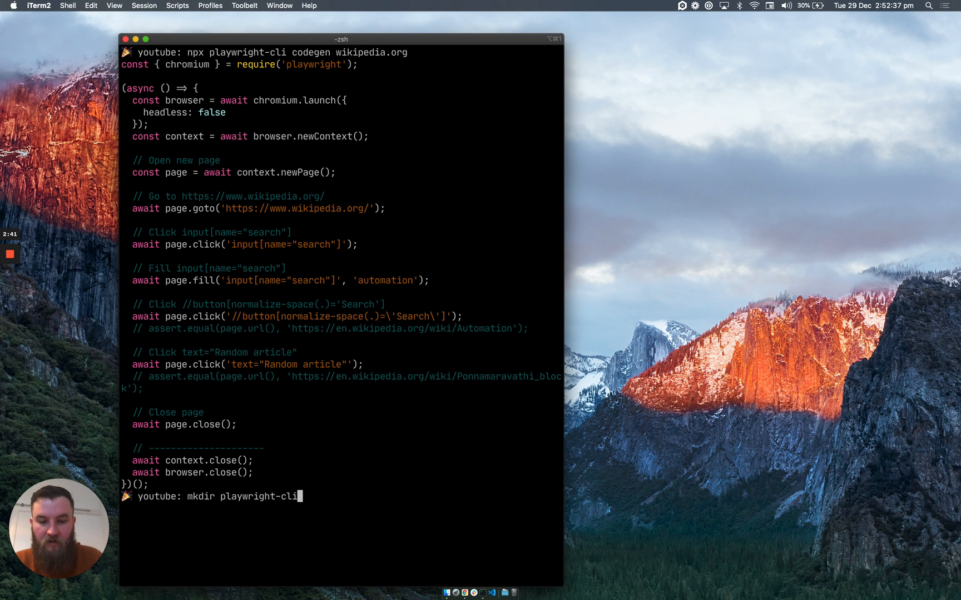
text(-demo)
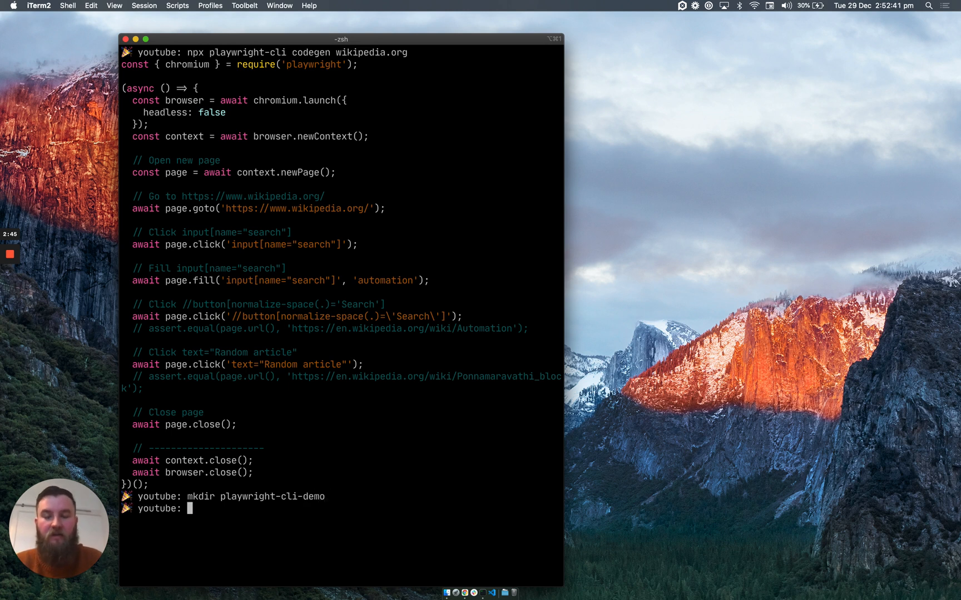
text(cd)
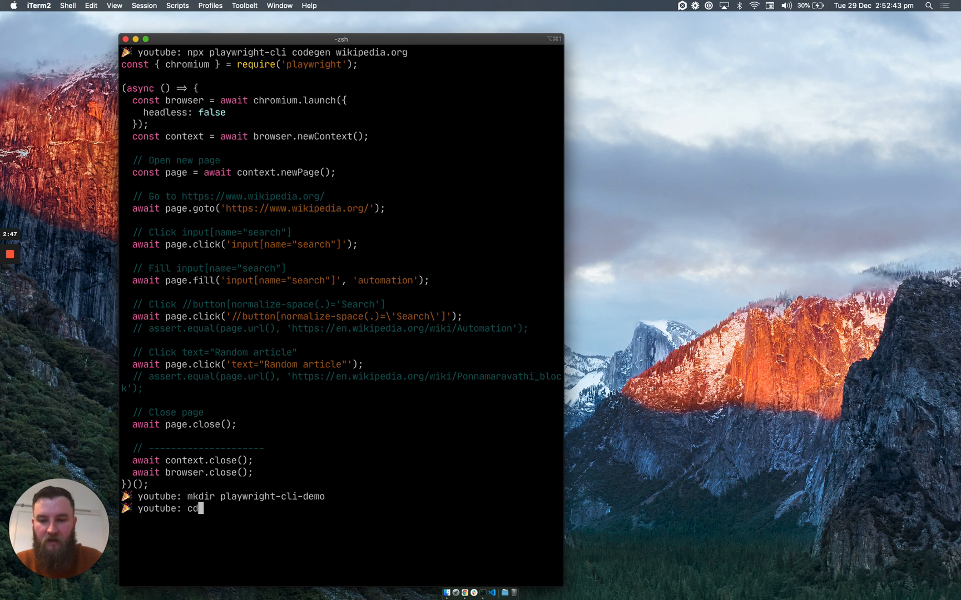
text(playwright-cli-demo)
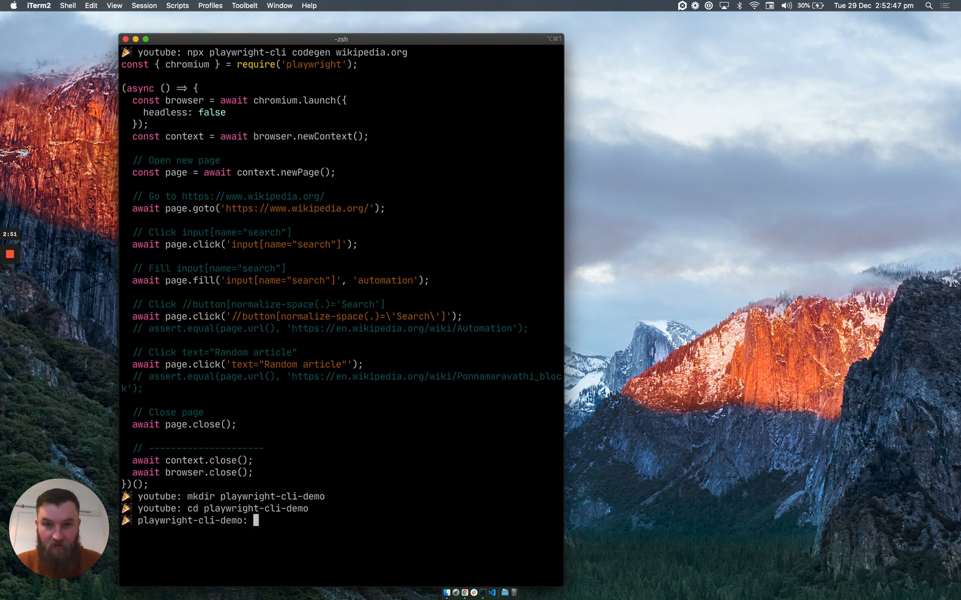
text(code)
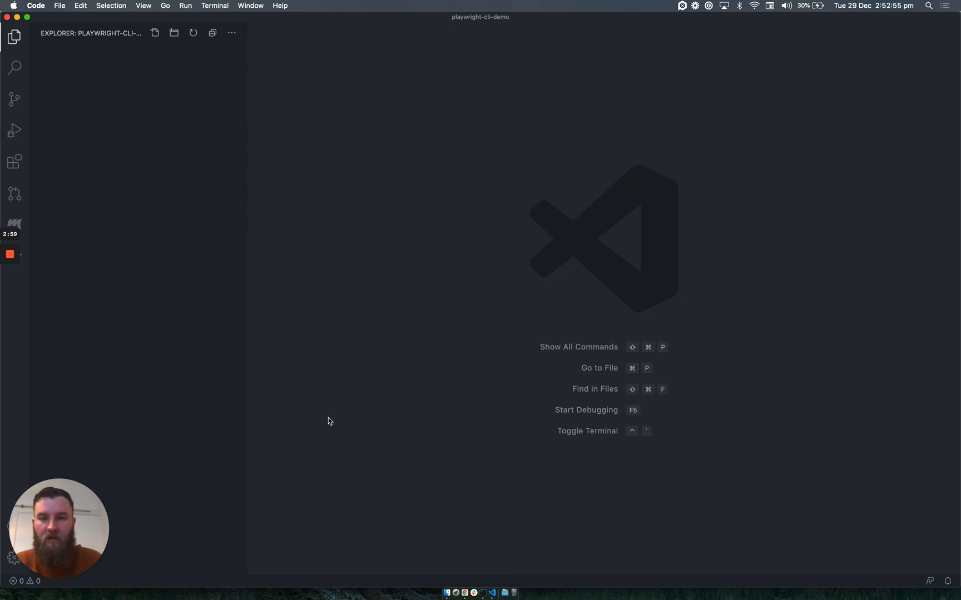
- Return to iTerm2 and start typing an npm command
click(487, 564)
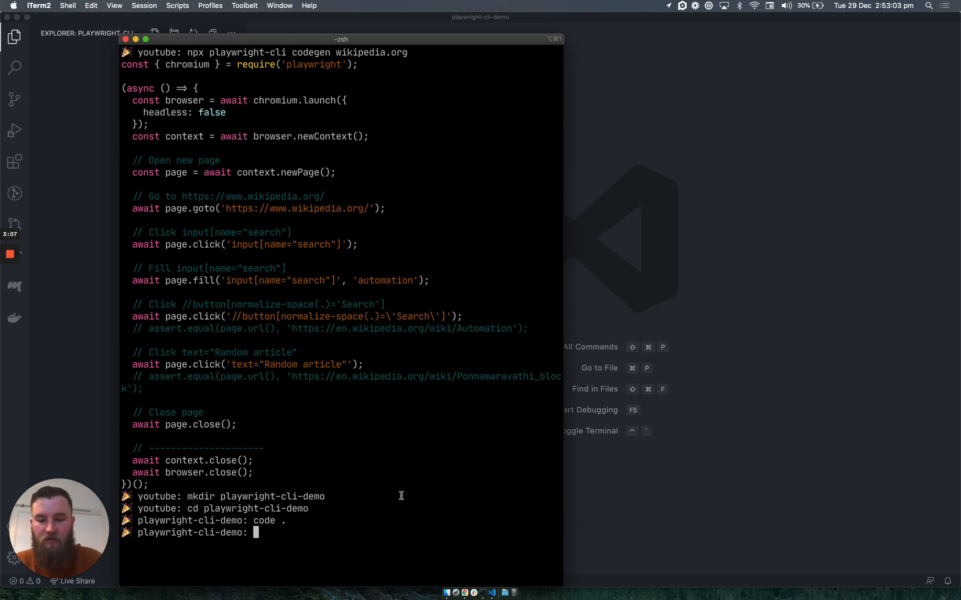
text(npm)
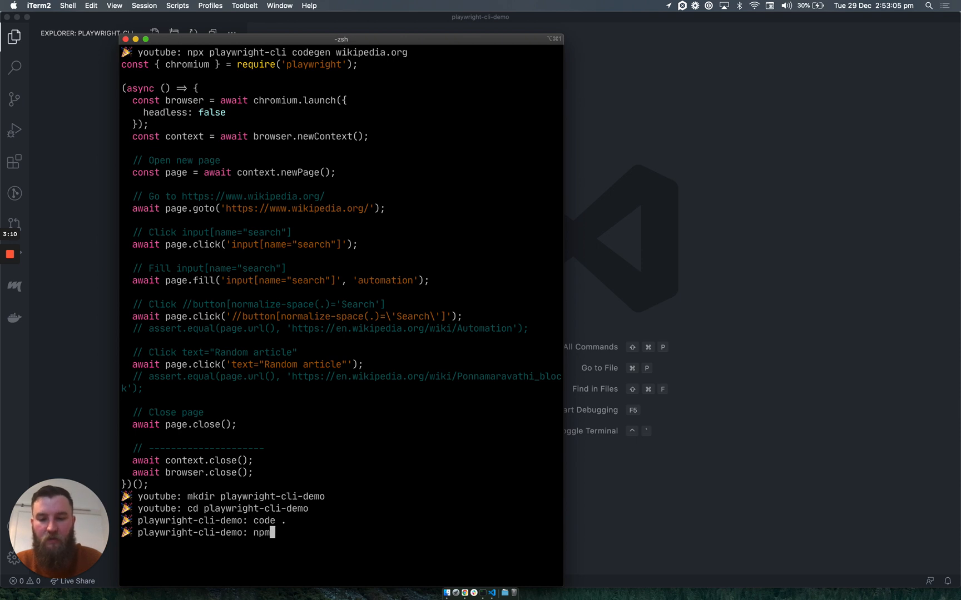
- Run npm init --yes and view the new package.json in VS Code
text(inti)
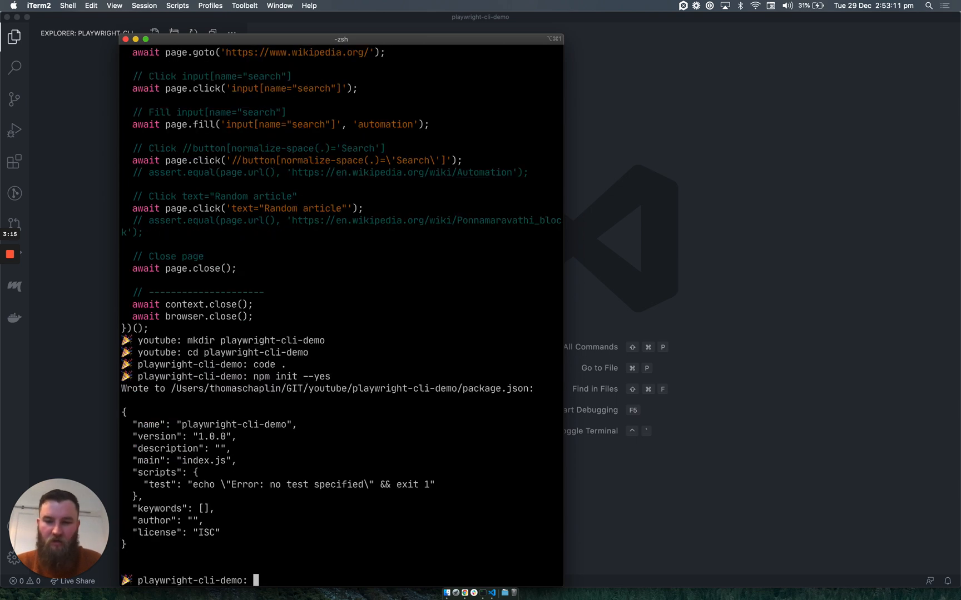
click(88, 34)
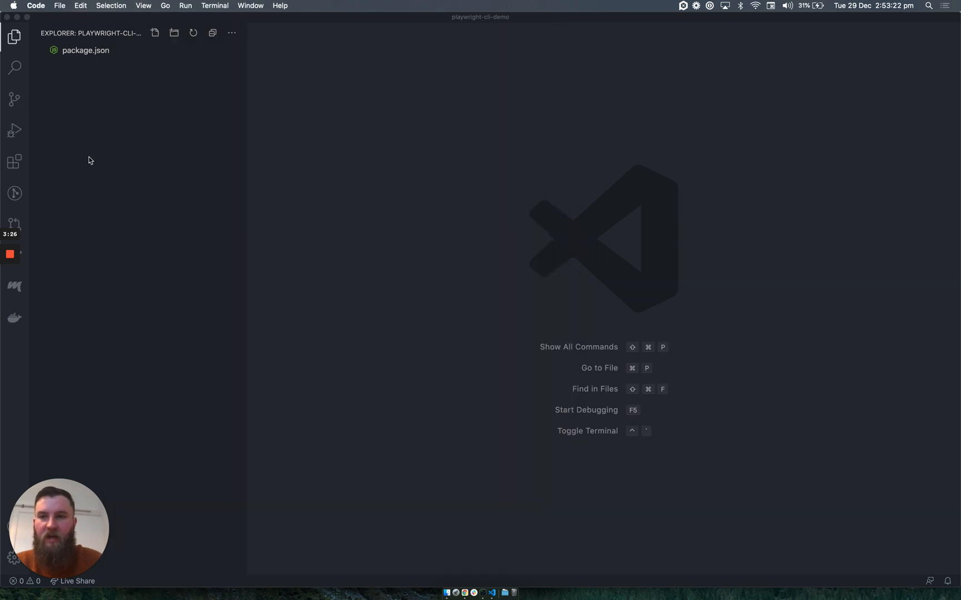
click(85, 50)
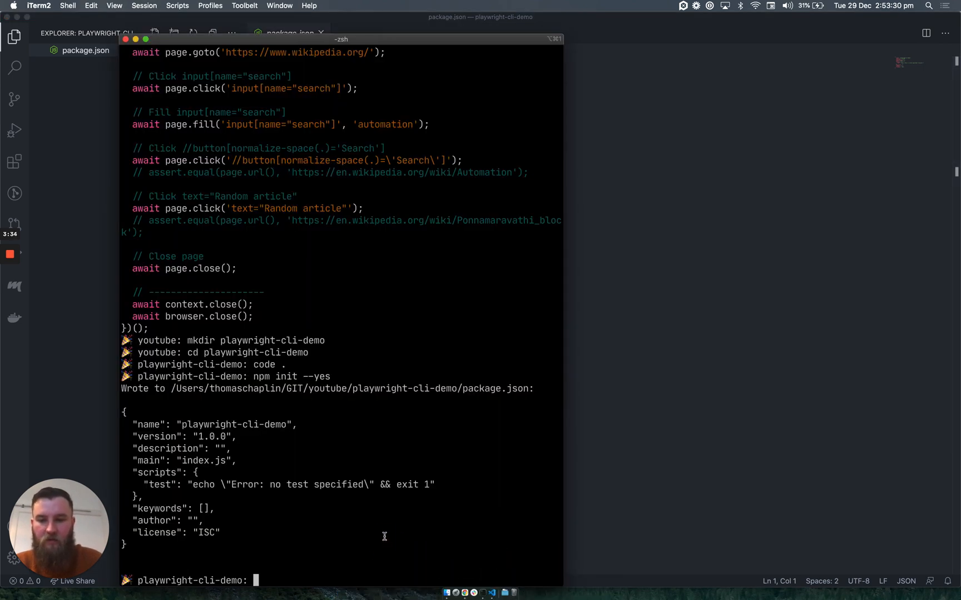
- Install Playwright as a dev dependency with 'npm i -D playwright'
text(npm i -D)
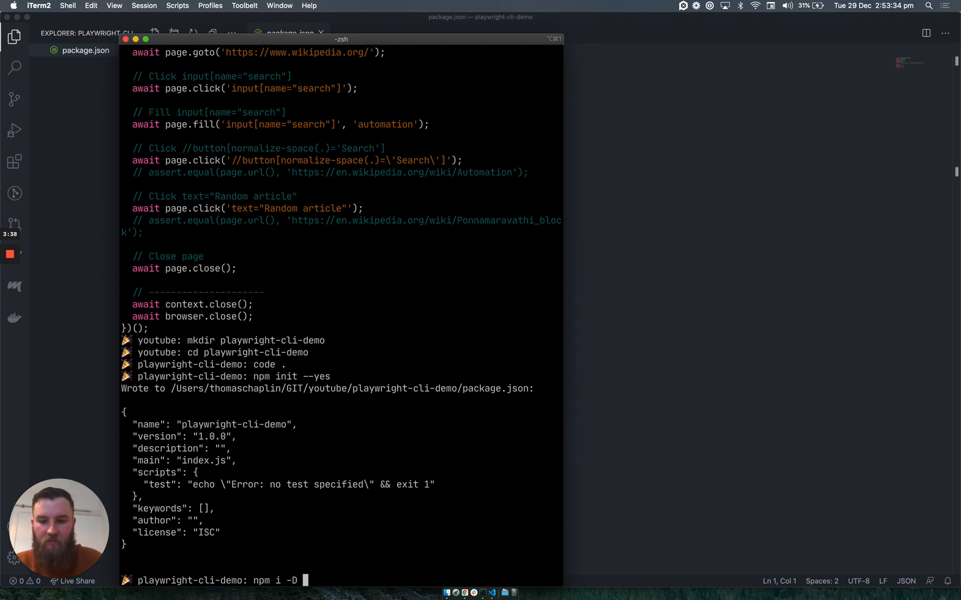
text(playwright)
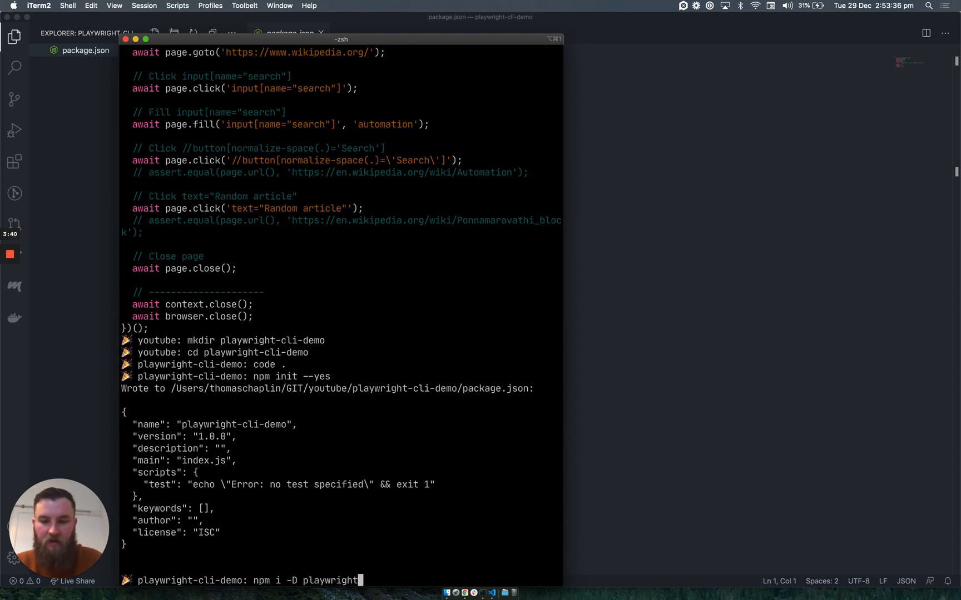
key(enter)
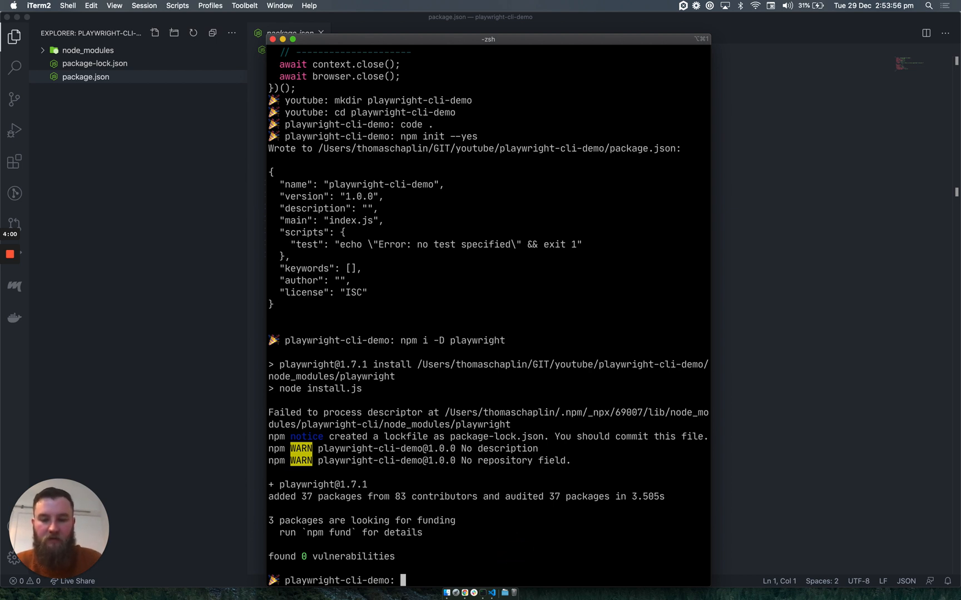
- Create demo.js and select the generated Wikipedia script in the terminal output
text(touch demo.)
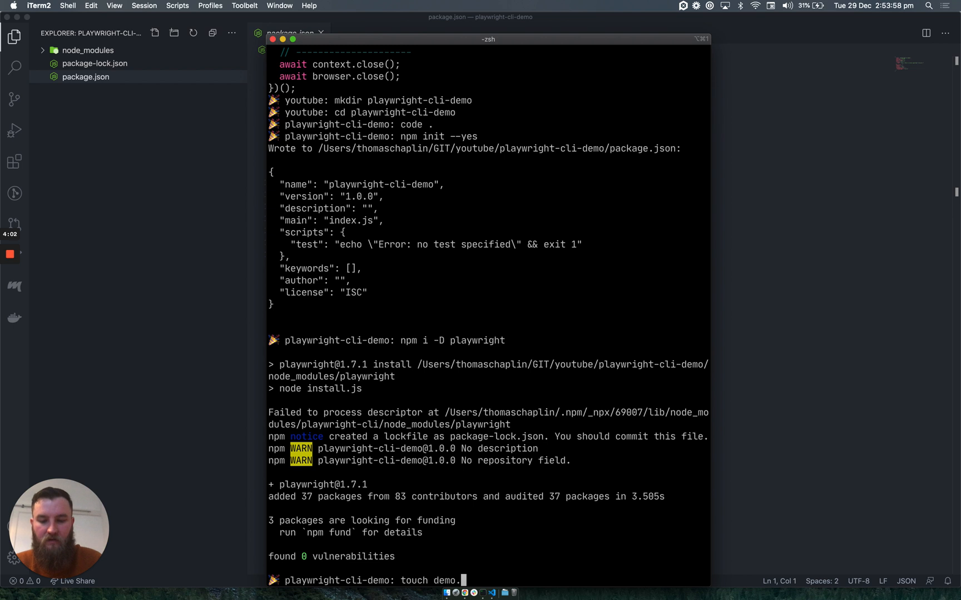
text(js)
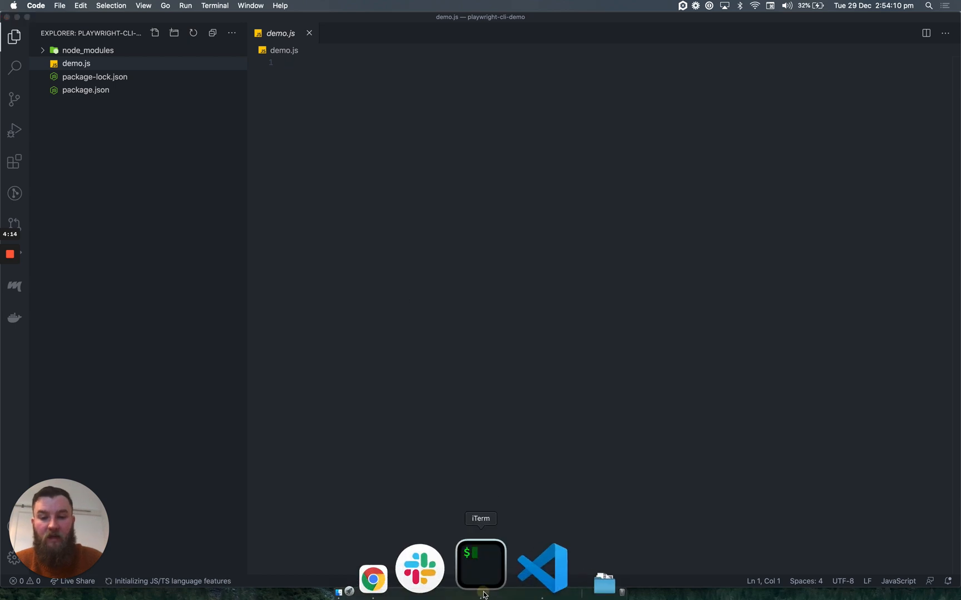
click(480, 564)
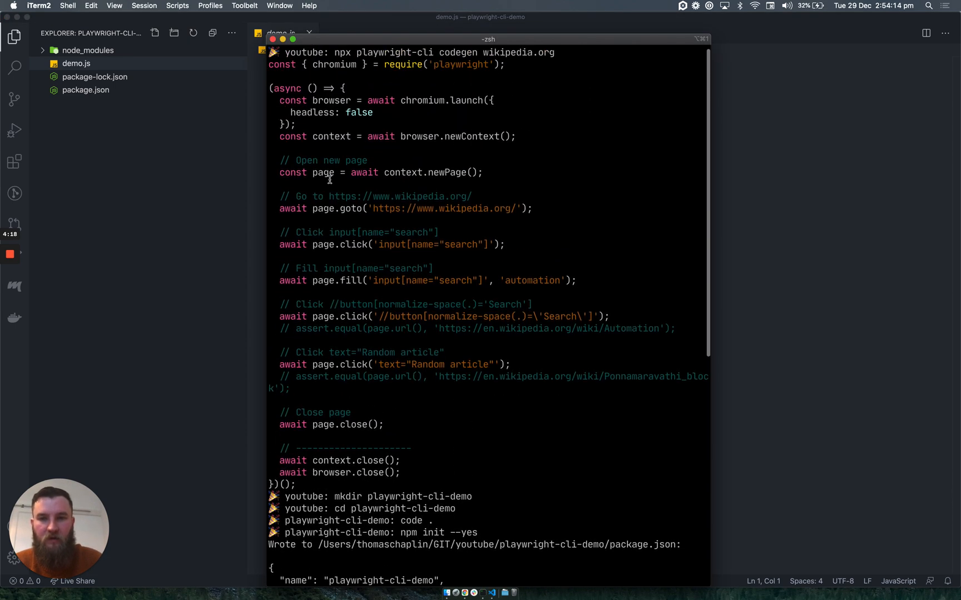
drag(279, 64, 365, 317)
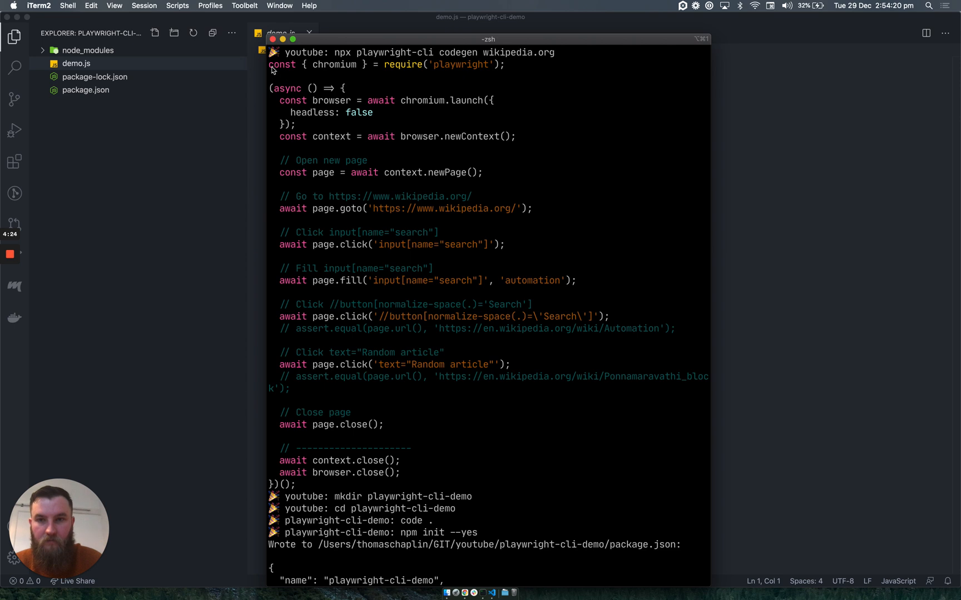
drag(268, 64, 325, 472)
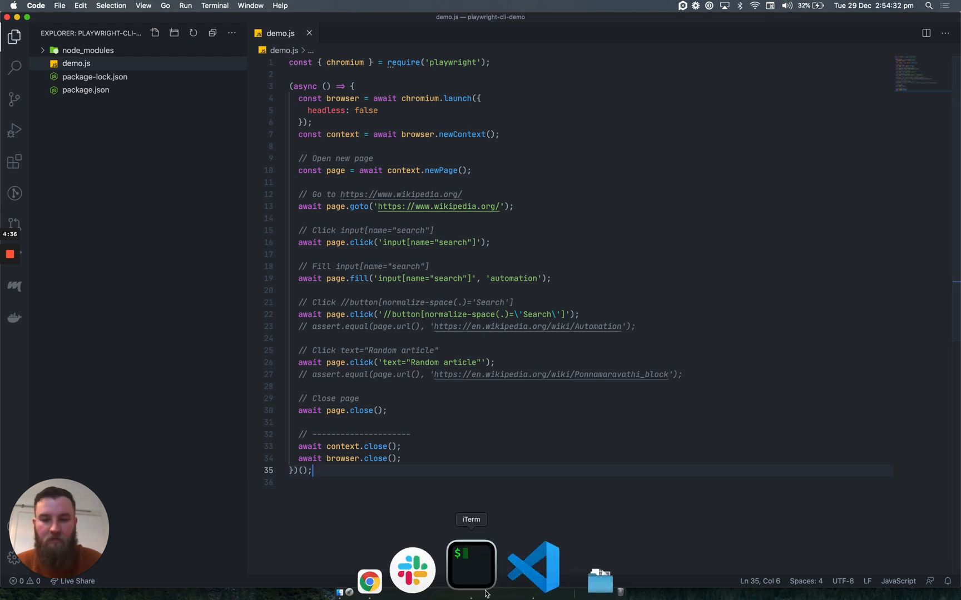
- Switch back to iTerm2 to prepare running demo.js
click(470, 564)
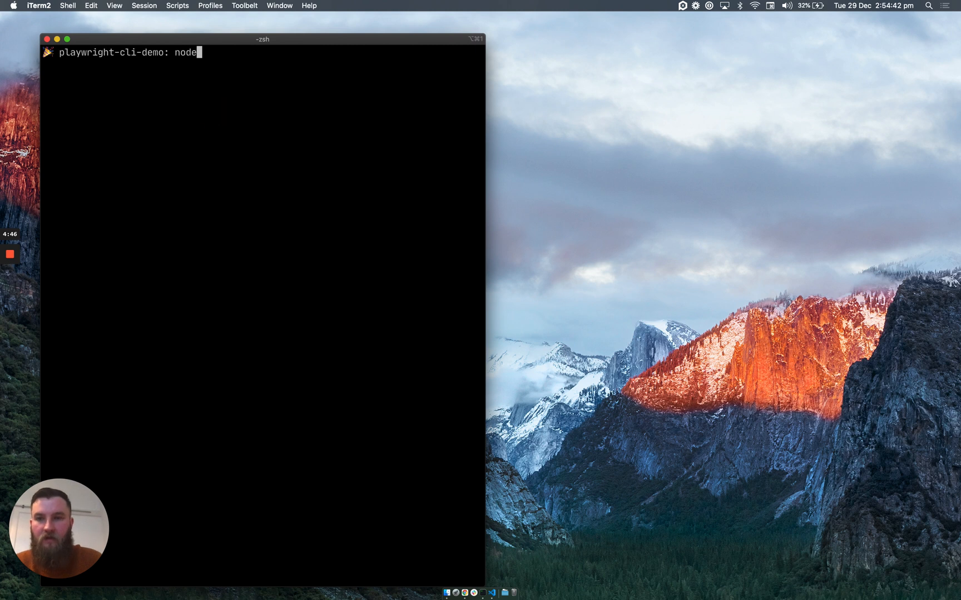
- Run node demo.js twice so Chromium replays the Wikipedia search and random-article flow
text(demo.js)
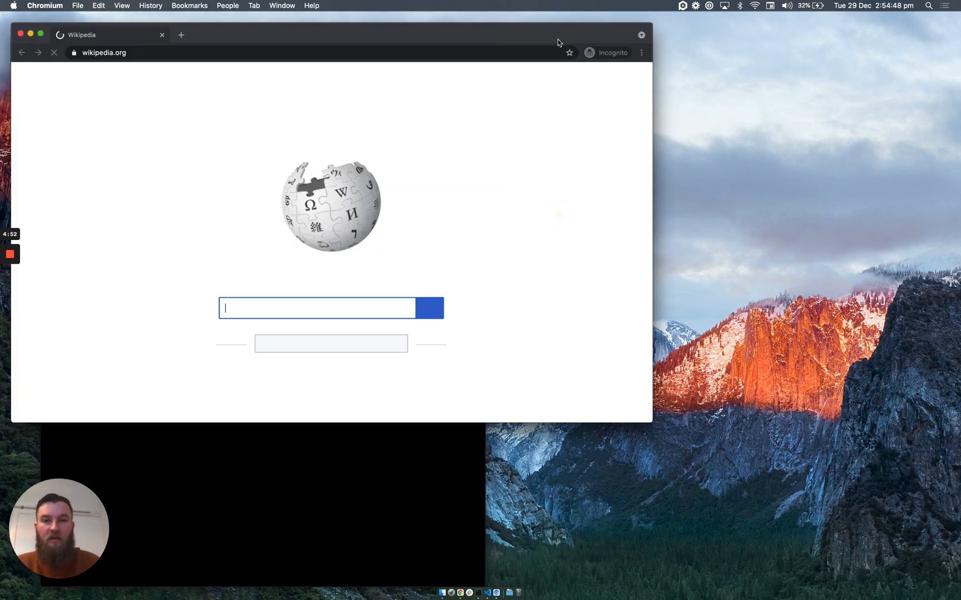
text(Automation)
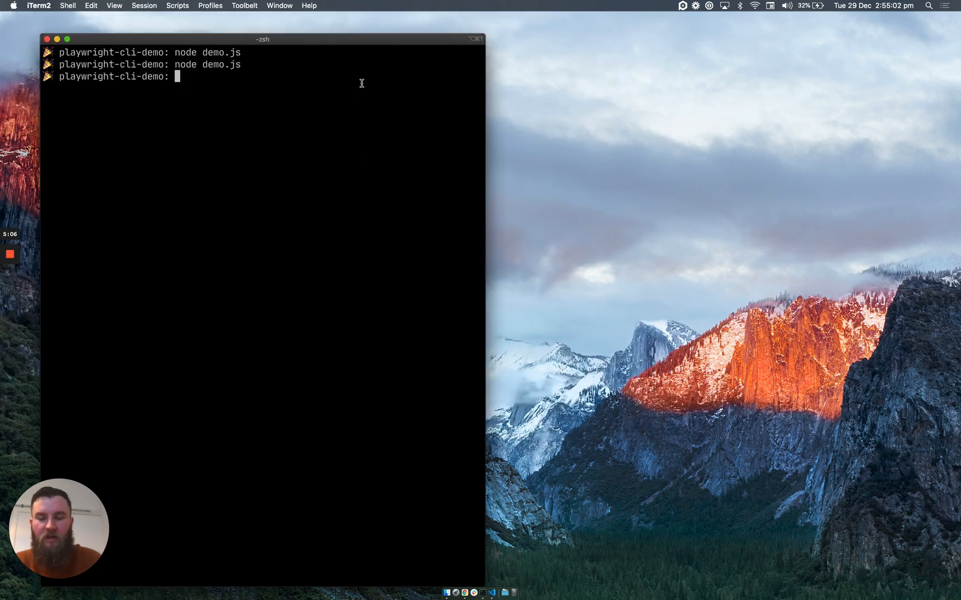
mouse_move(358, 104)
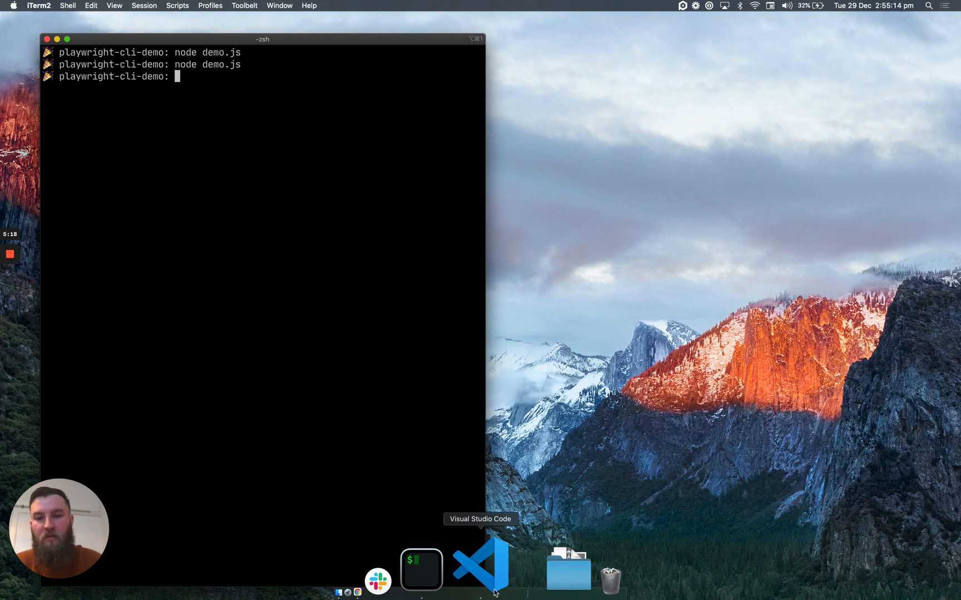
- Glance at demo.js in VS Code, then bring up Chrome on the Playwright CLI slides
click(481, 566)
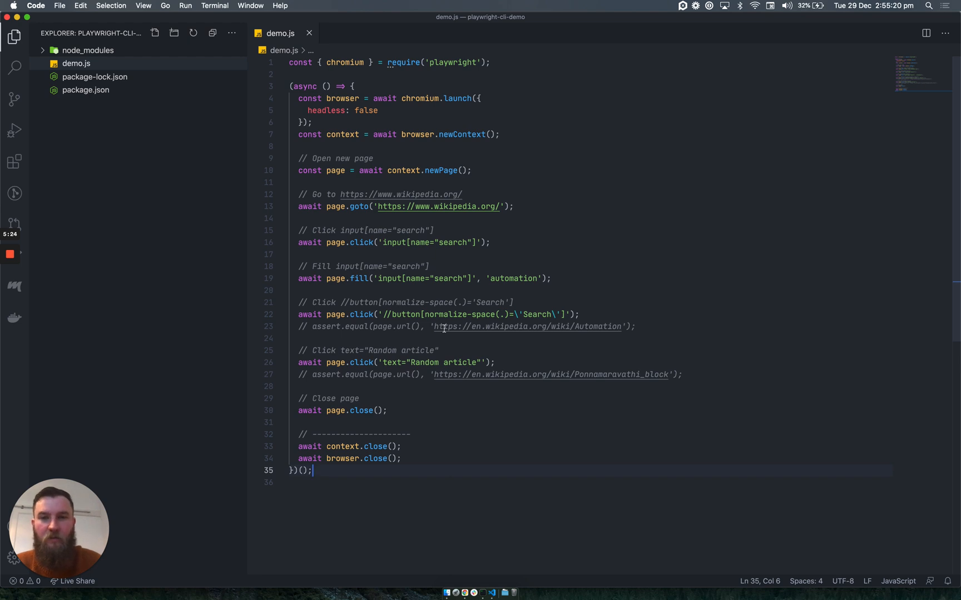
mouse_move(479, 563)
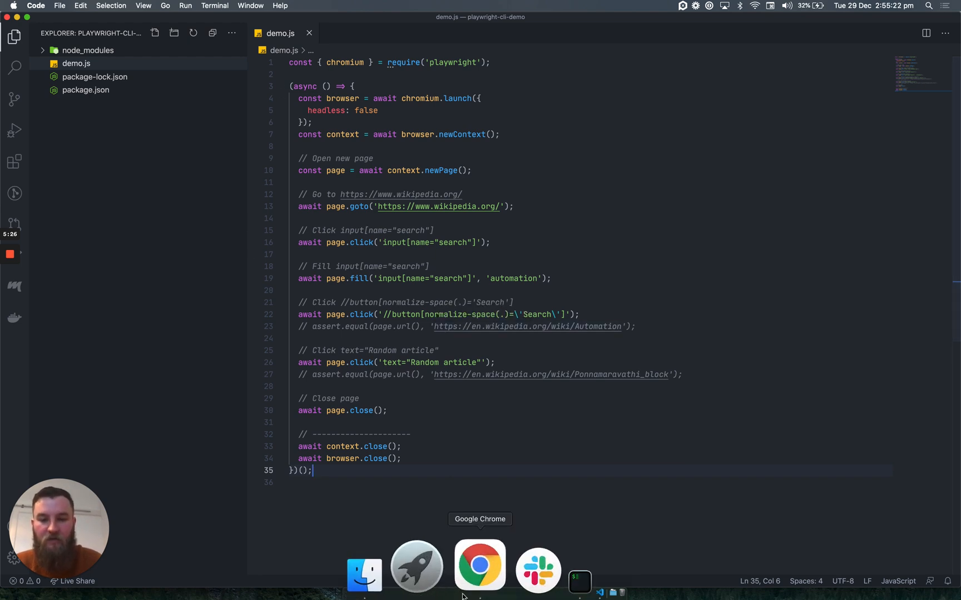
click(479, 564)
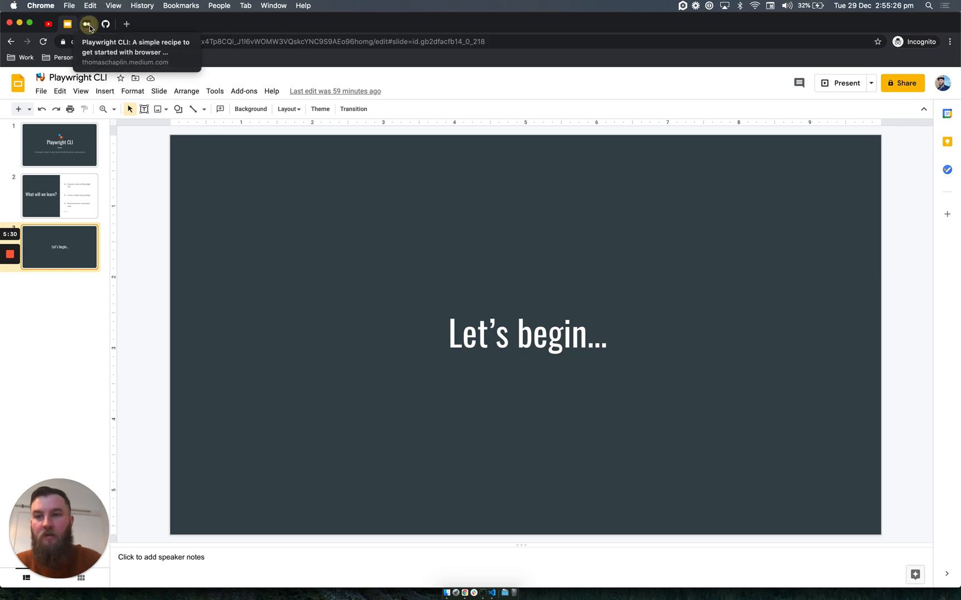
- Skim the Medium Playwright CLI article's steps, then view the playwright-cli-tutorial GitHub repository
click(87, 24)
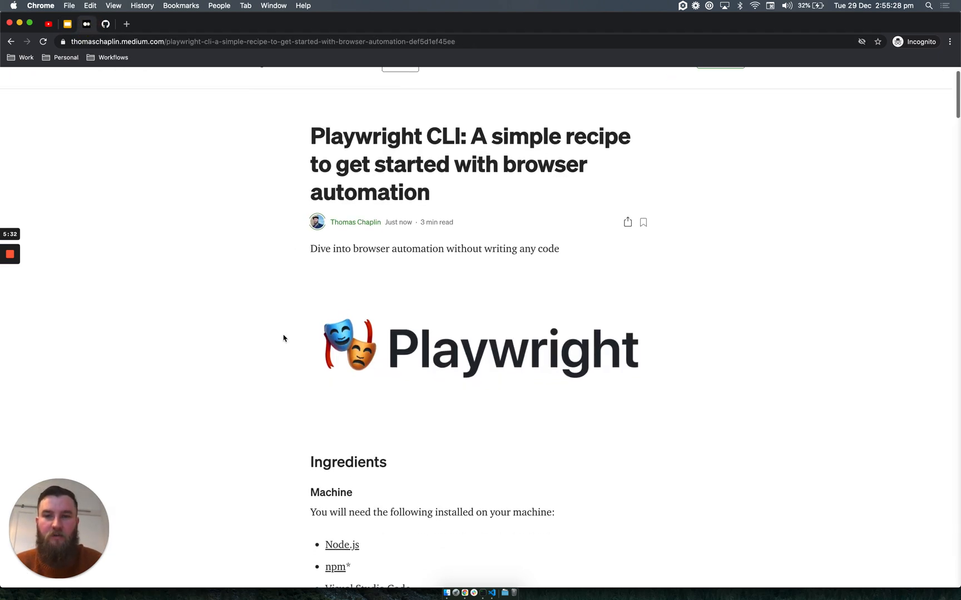
scroll(down, 3)
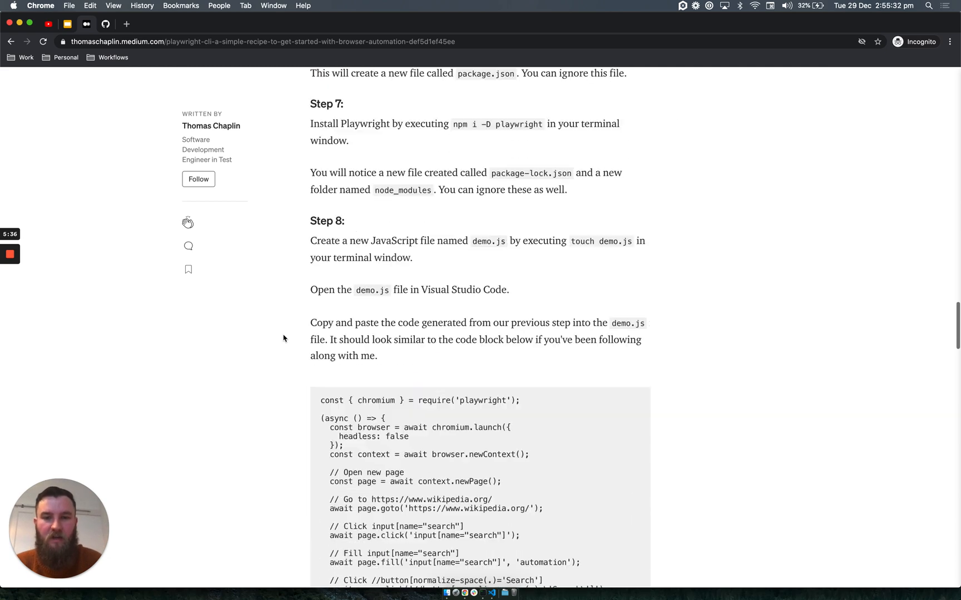
scroll(down, 3)
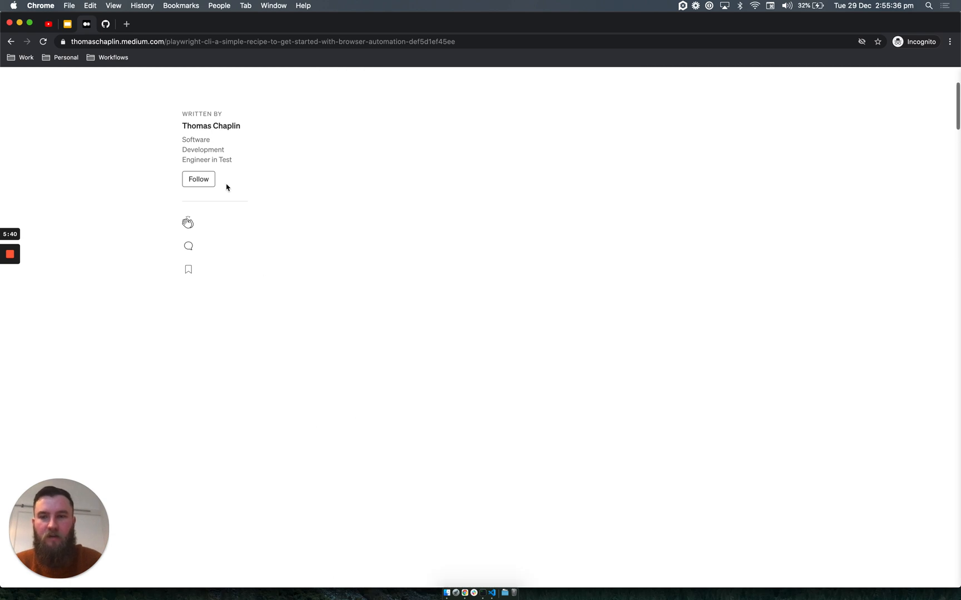
click(104, 24)
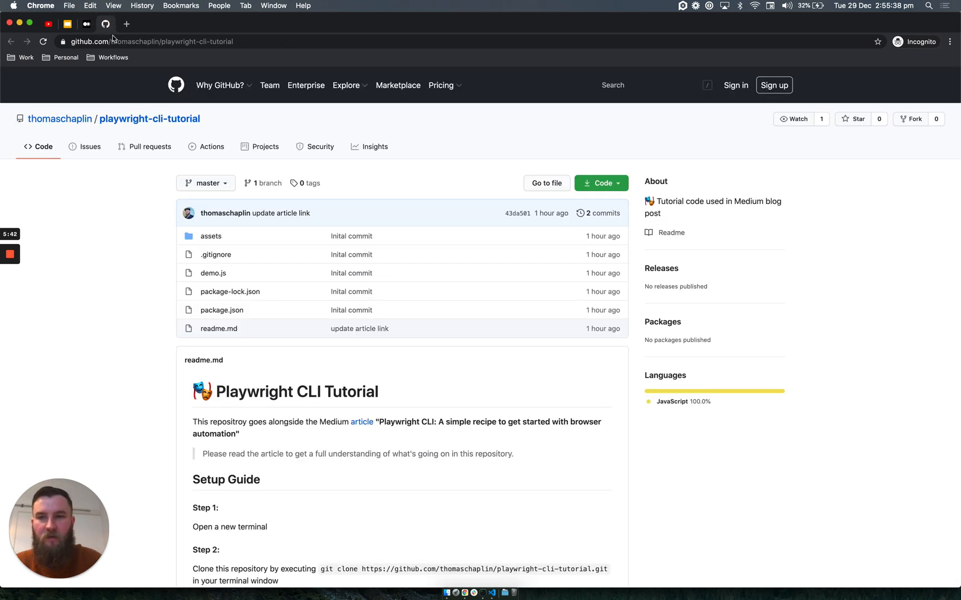
scroll(down, 3)
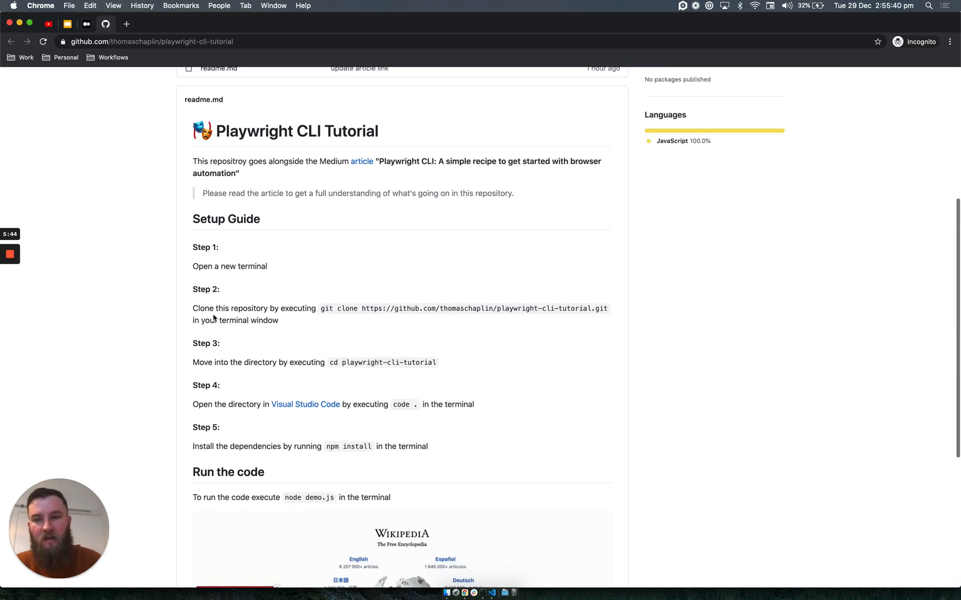
mouse_move(278, 356)
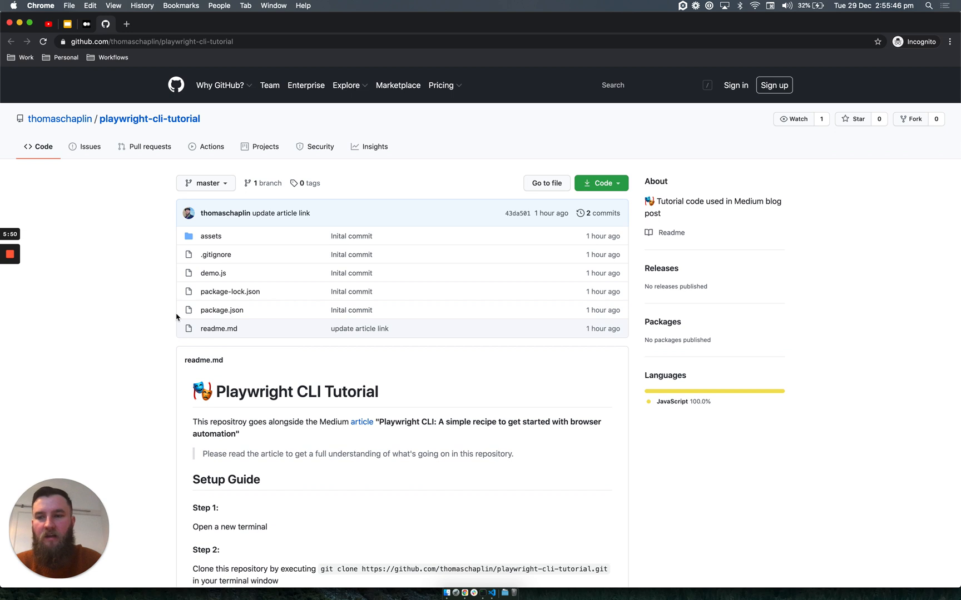
mouse_move(115, 289)
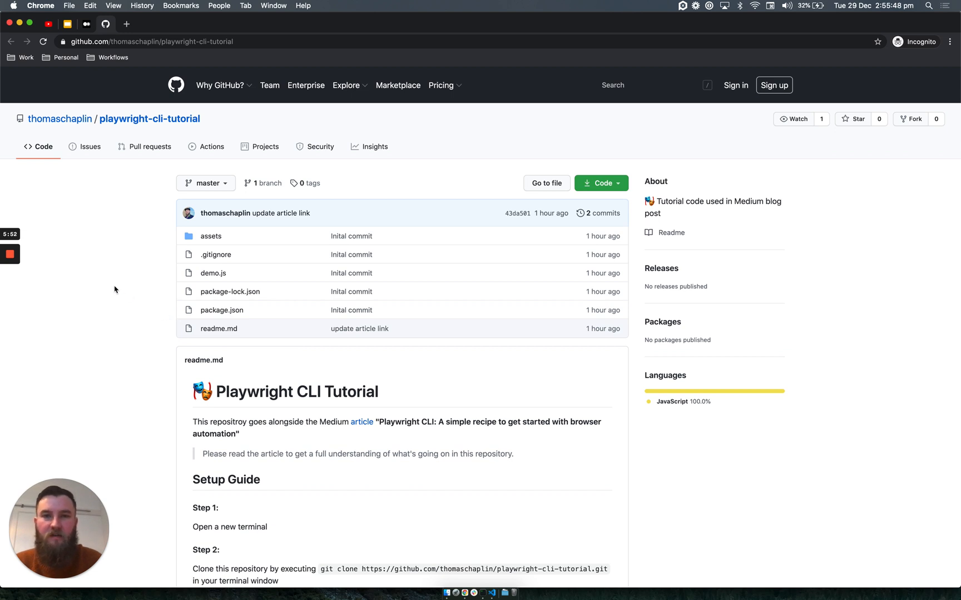